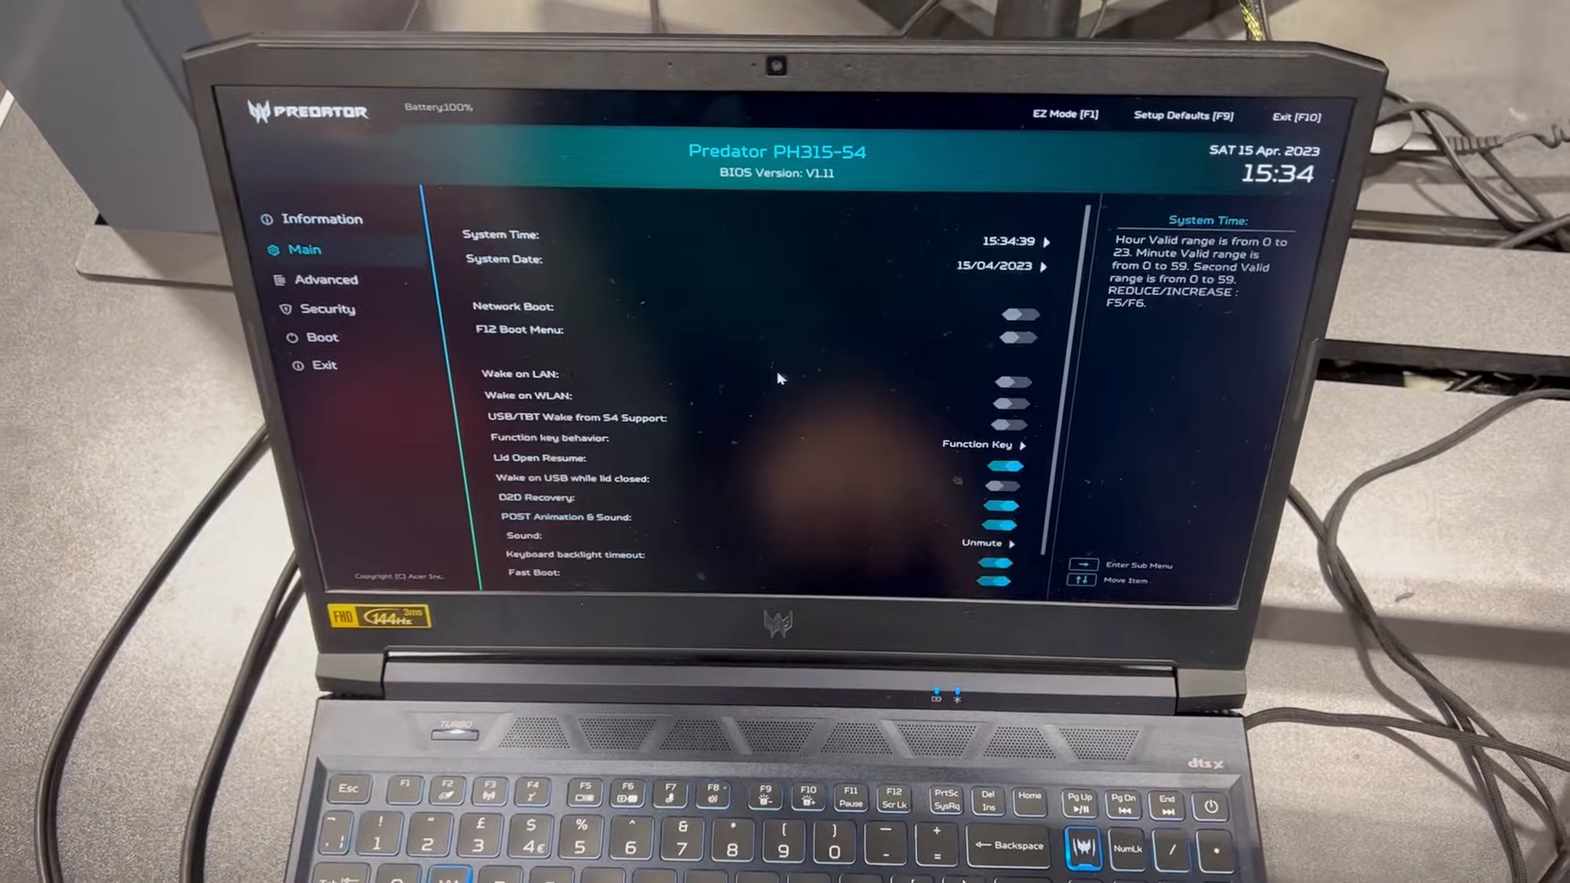
View the system information page, then return to the Main settings where F12 Boot Menu is enabled.
{"action": "left_click", "coordinate": [330, 314]}
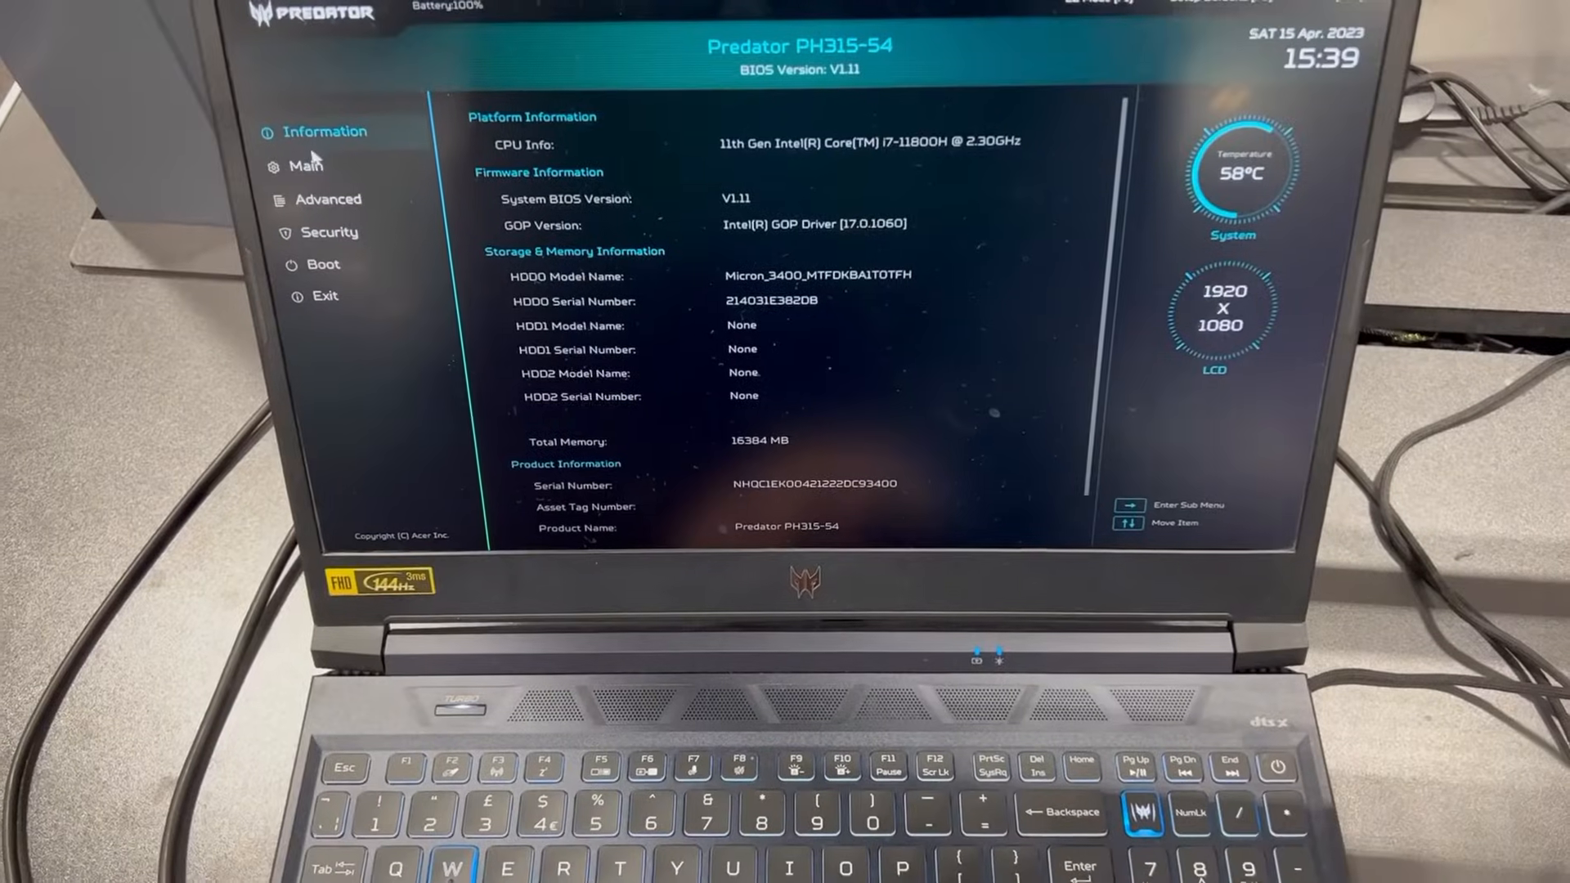
{"action": "left_click", "coordinate": [308, 165]}
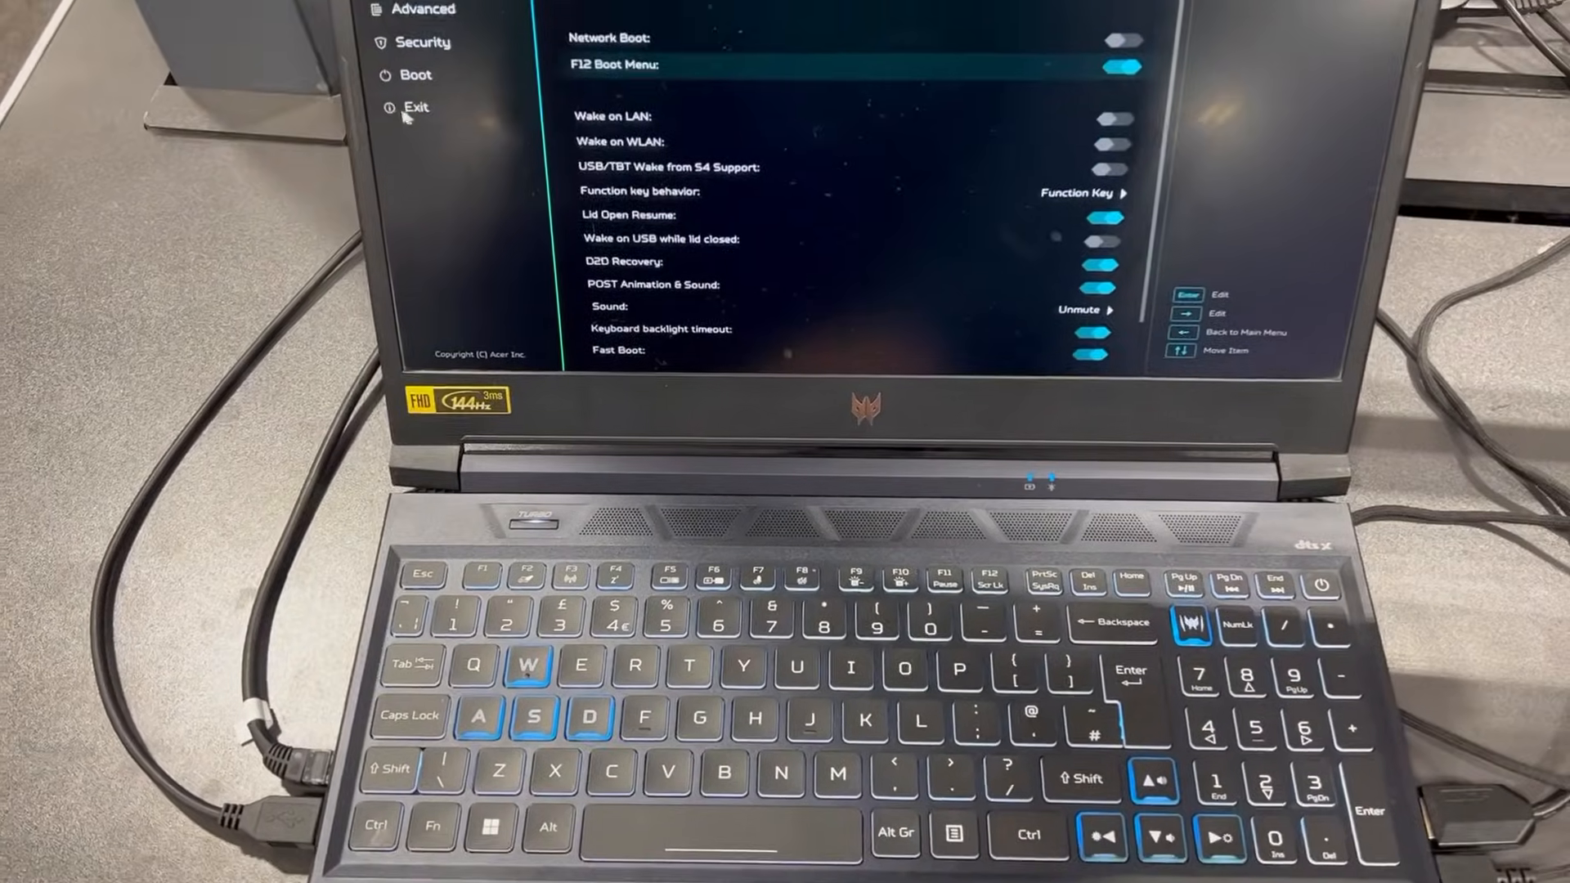
Exit BIOS setup from the Exit tab, saving the F12 Boot Menu change.
{"action": "left_click", "coordinate": [414, 107]}
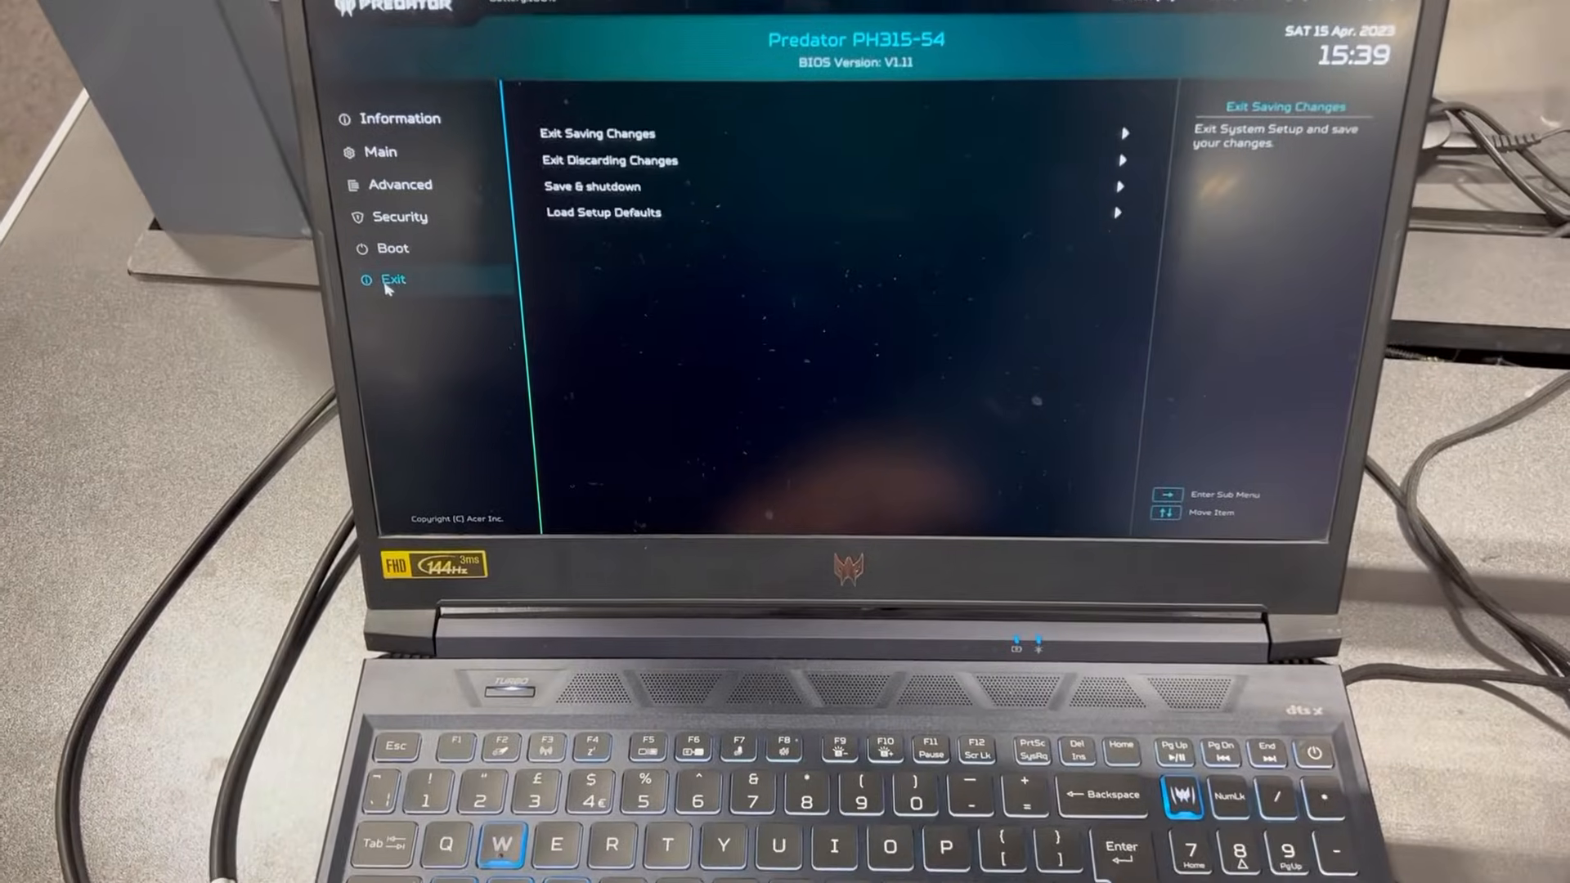
{"action": "left_click", "coordinate": [596, 133]}
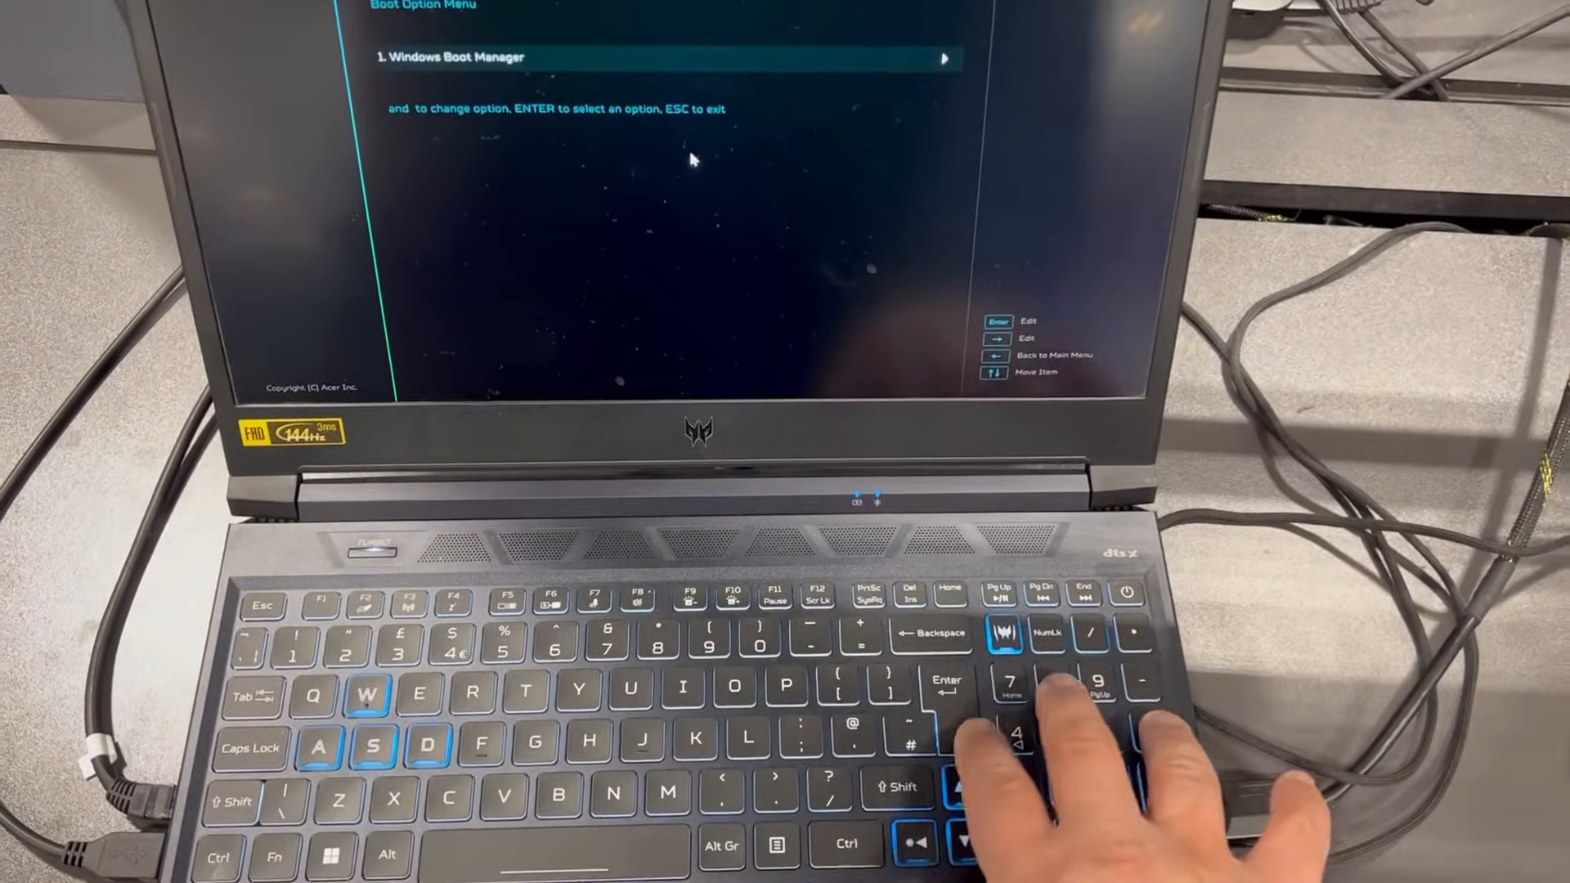
Choose Windows Boot Manager in the Boot Option Menu to start the laptop.
{"action": "key", "text": "Enter"}
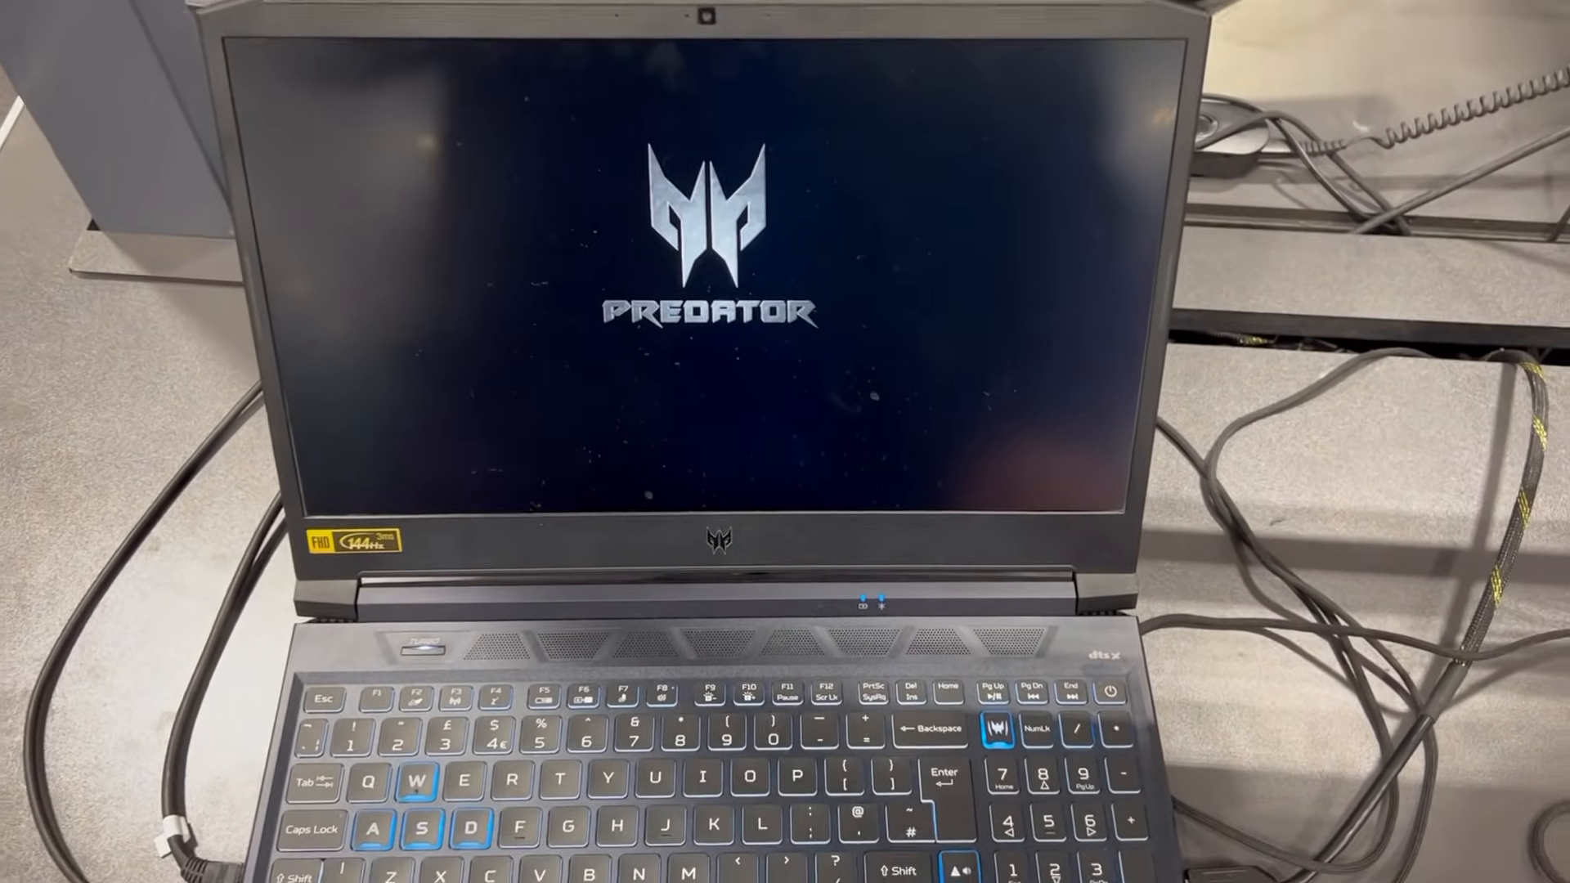